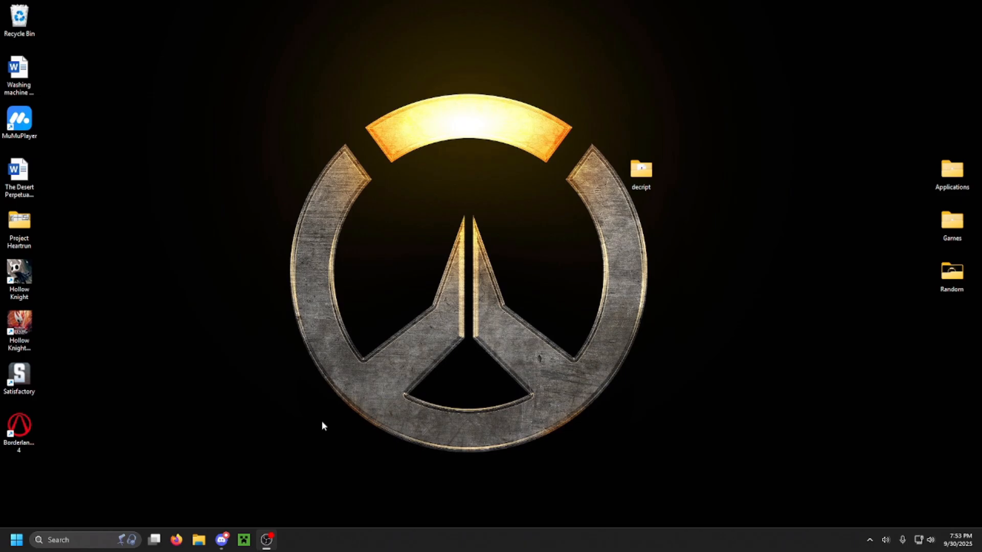
Launch Borderlands 4 from its desktop shortcut
{"action": "left_click", "coordinate": [19, 429]}
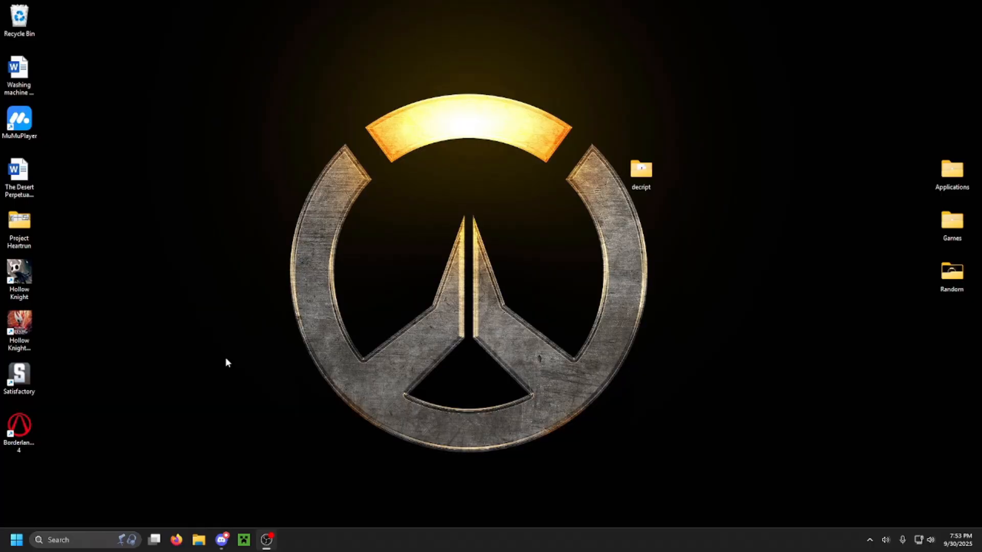
{"action": "double_click", "coordinate": [19, 429]}
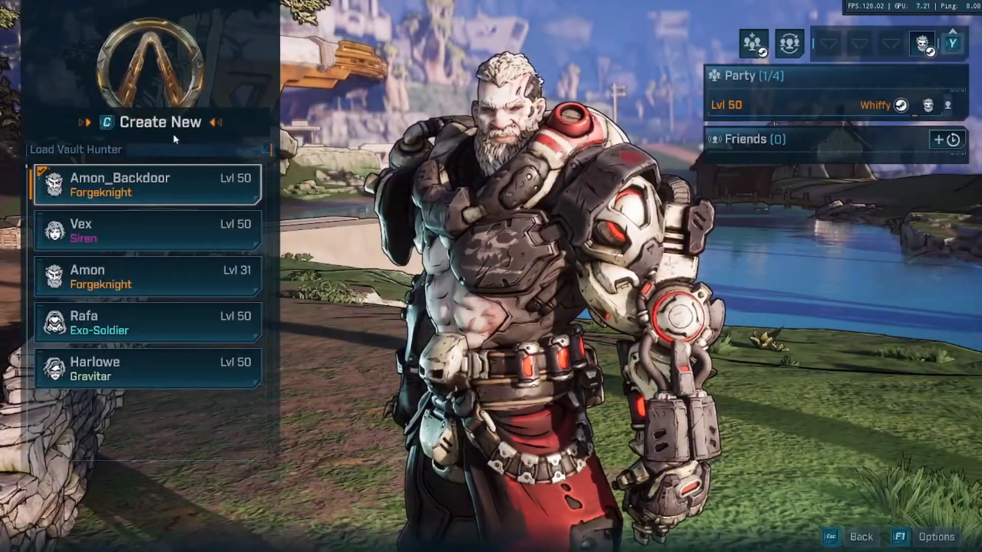
Return to the main menu, confirm the level 2 Amon save in Load Vault Hunter, then quit the game
{"action": "left_click", "coordinate": [161, 120]}
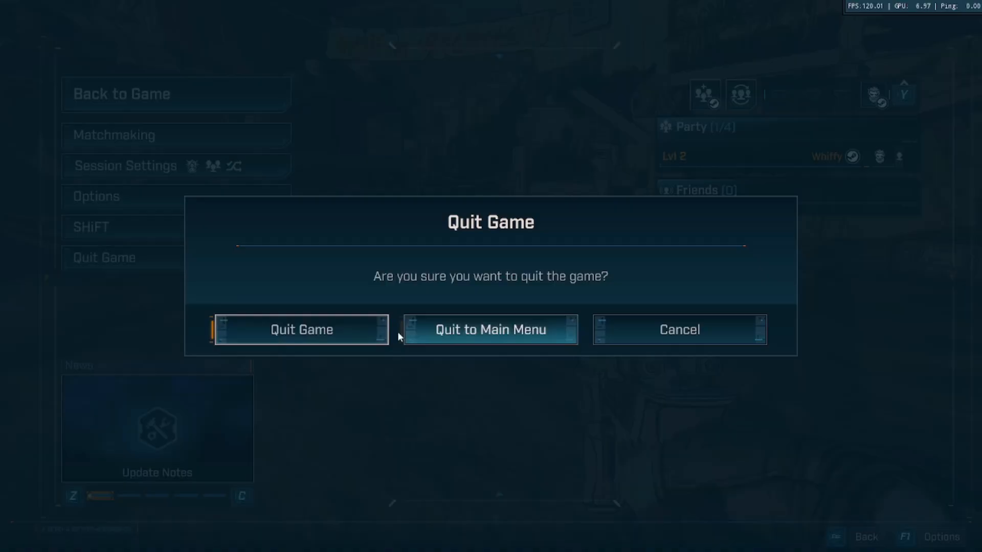
{"action": "left_click", "coordinate": [490, 329]}
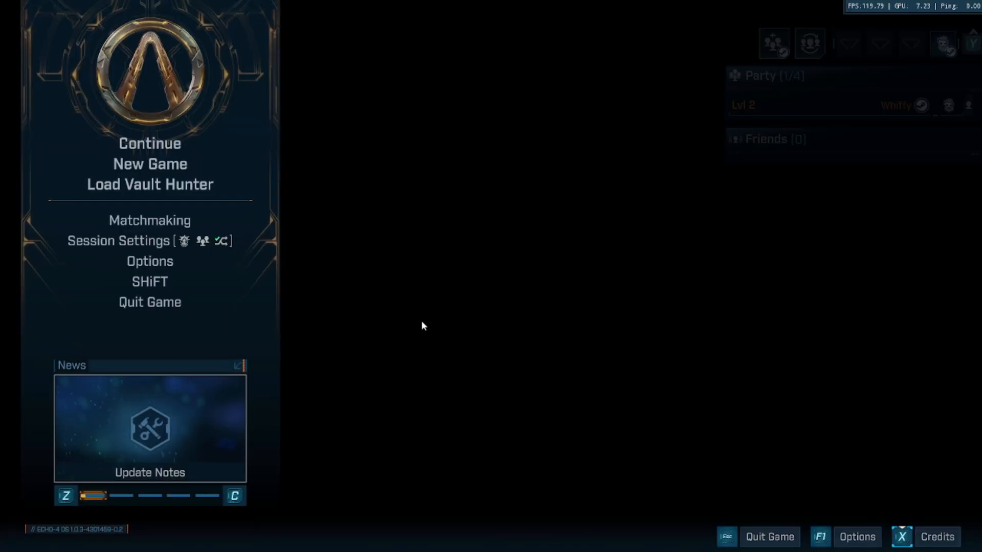
{"action": "left_click", "coordinate": [150, 184]}
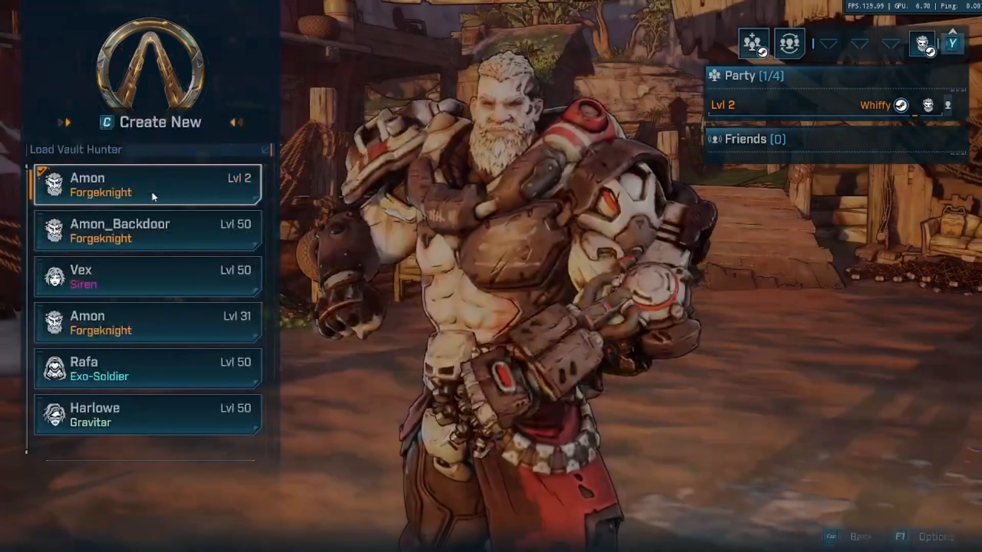
{"action": "left_click", "coordinate": [147, 185]}
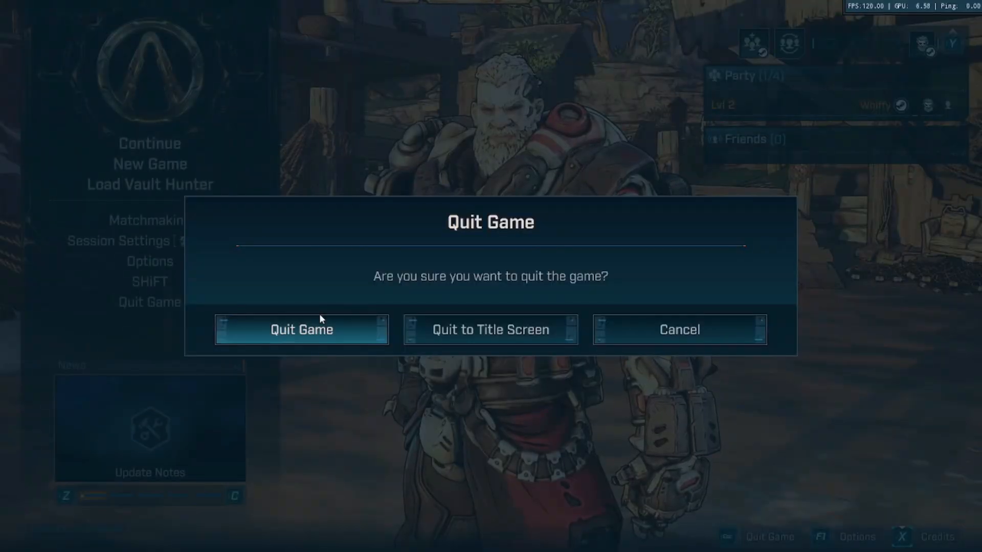
{"action": "left_click", "coordinate": [301, 329]}
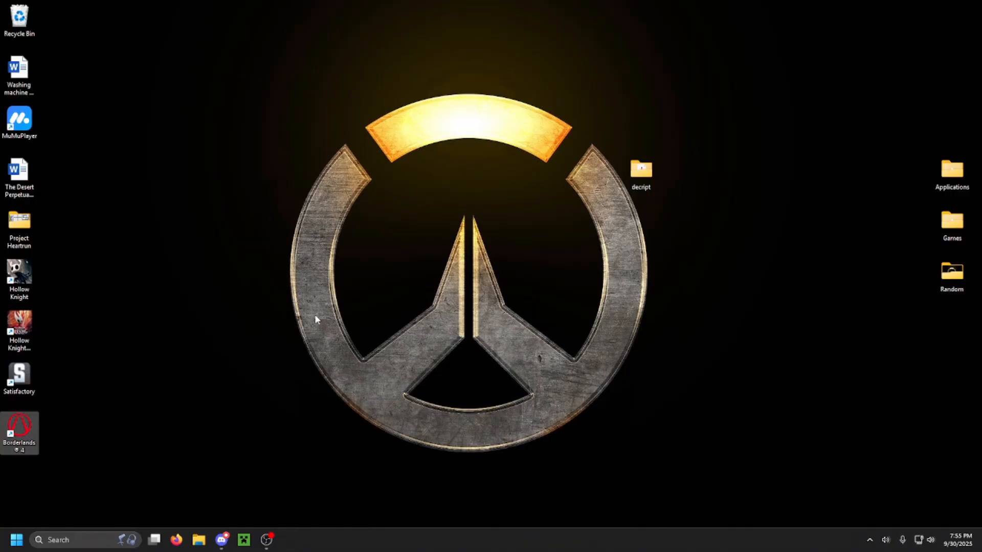
{"action": "mouse_move", "coordinate": [318, 344]}
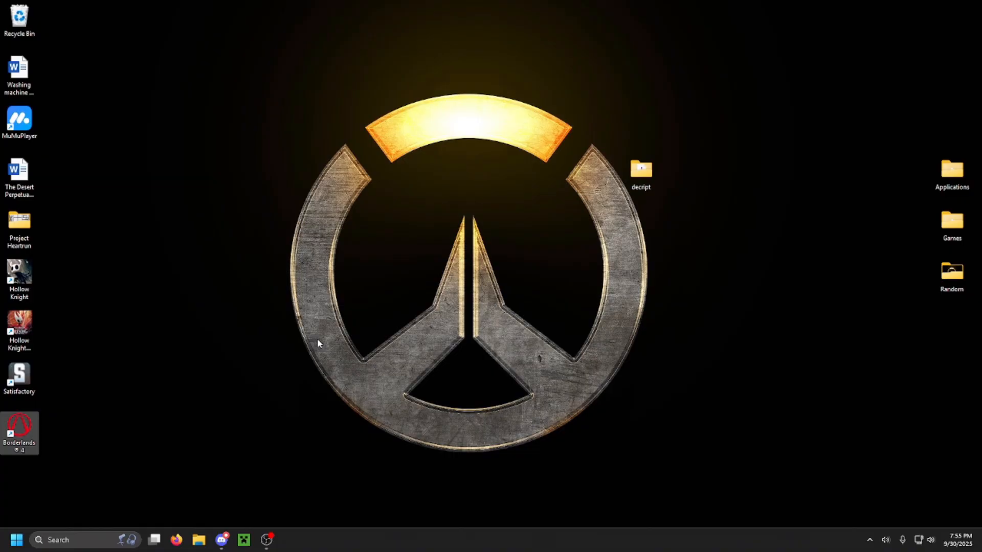
Navigate File Explorer through Documents > My Games > Borderlands 4 to the save folder
{"action": "left_click", "coordinate": [199, 539]}
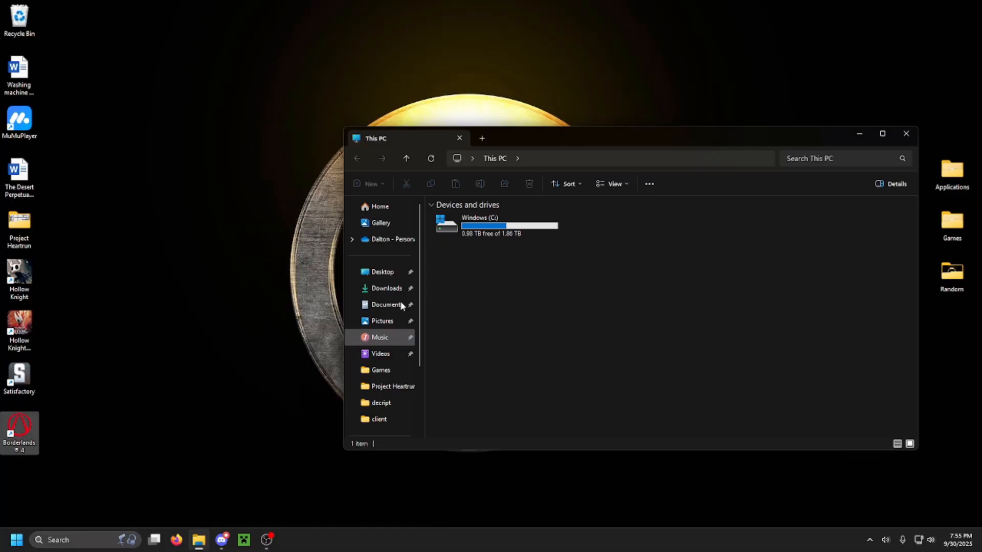
{"action": "left_click", "coordinate": [386, 304]}
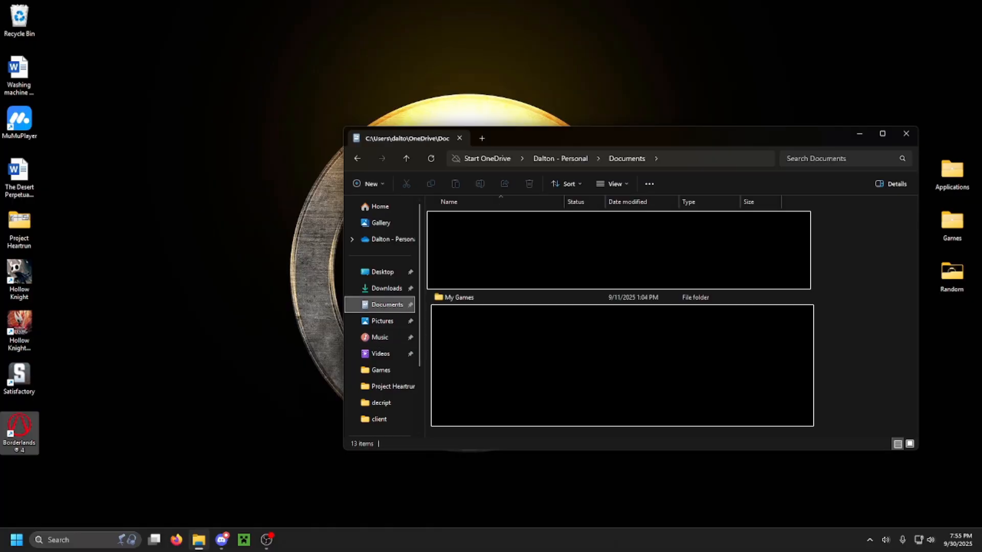
{"action": "double_click", "coordinate": [459, 297]}
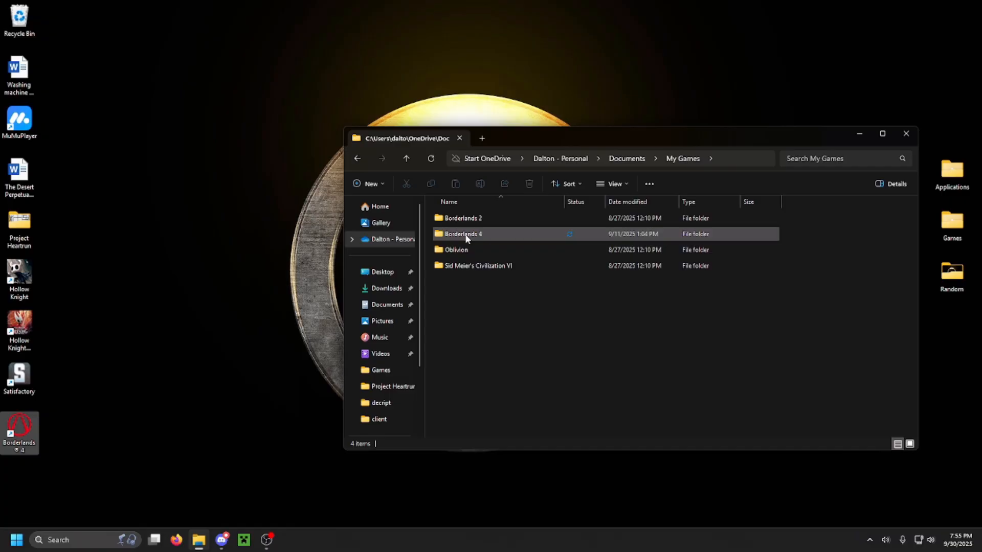
{"action": "double_click", "coordinate": [462, 233]}
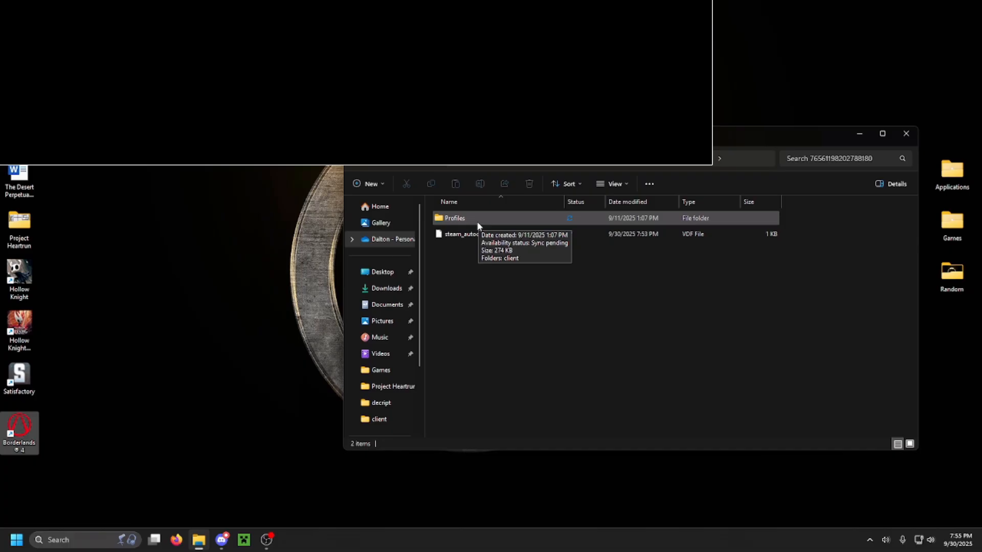
{"action": "double_click", "coordinate": [454, 218]}
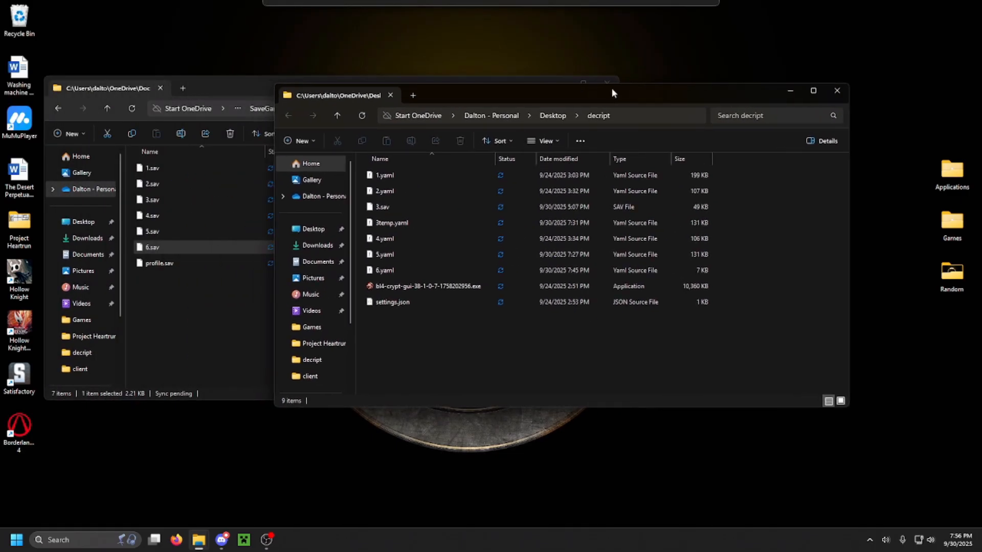
Launch the bl4-crypt-gui save converter from the decrypt folder
{"action": "left_click", "coordinate": [427, 286]}
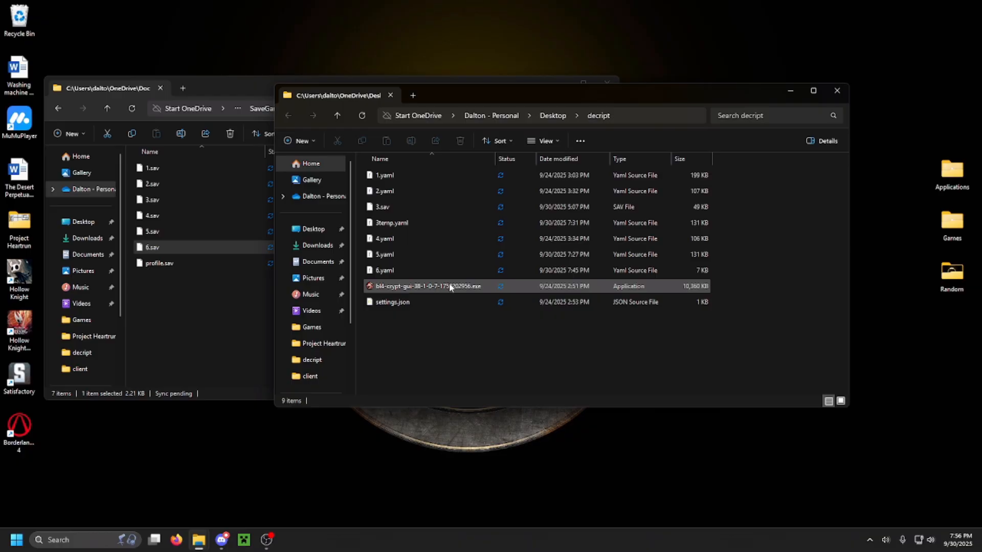
{"action": "double_click", "coordinate": [428, 286]}
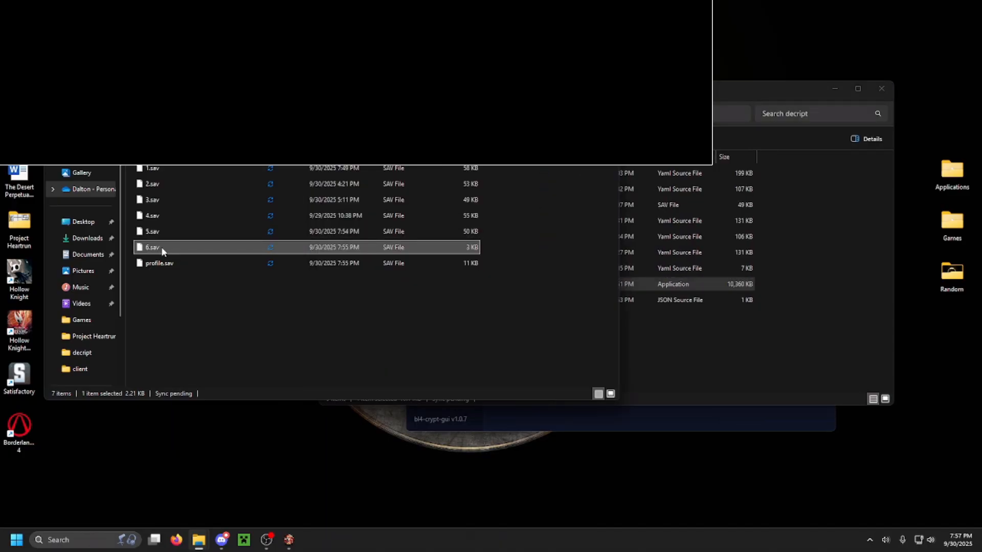
{"action": "mouse_move", "coordinate": [177, 250]}
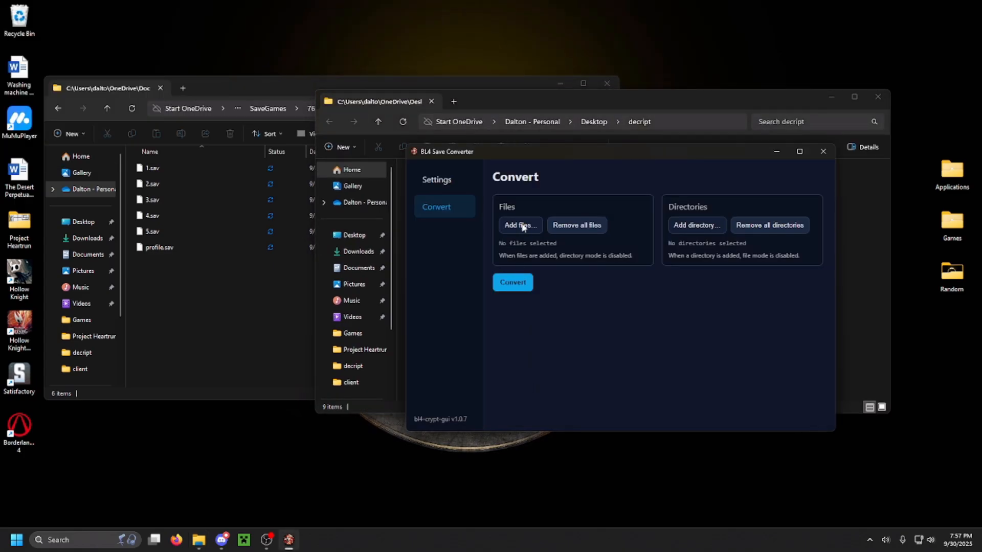
{"action": "mouse_move", "coordinate": [530, 227]}
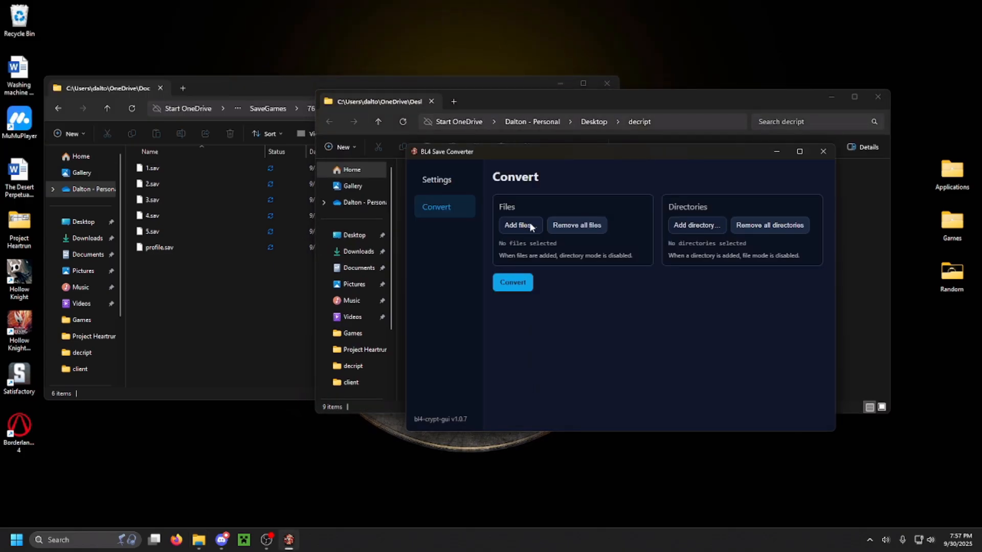
Convert 6.sav into 6.yaml and open the YAML in VS Code
{"action": "left_click", "coordinate": [519, 225]}
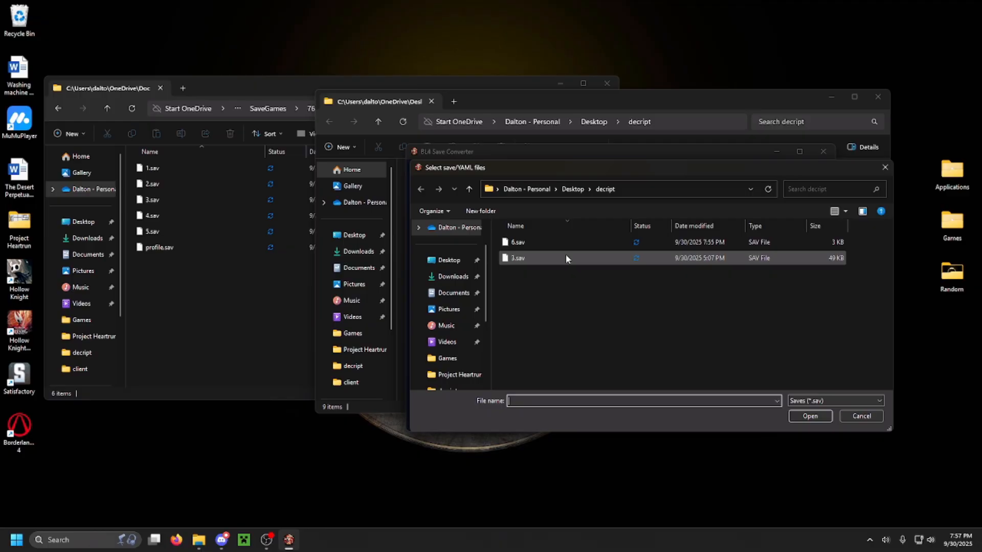
{"action": "left_click", "coordinate": [516, 242]}
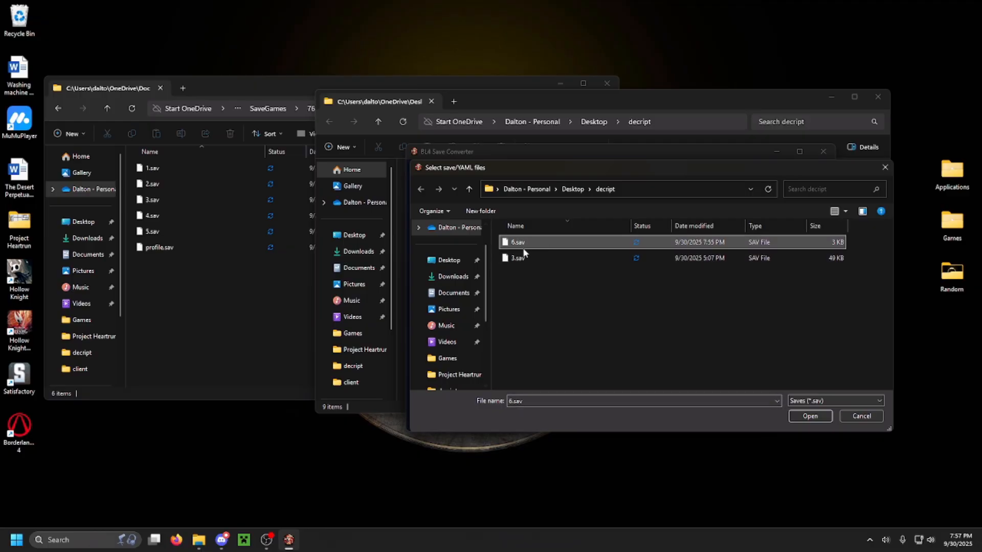
{"action": "left_click", "coordinate": [809, 415]}
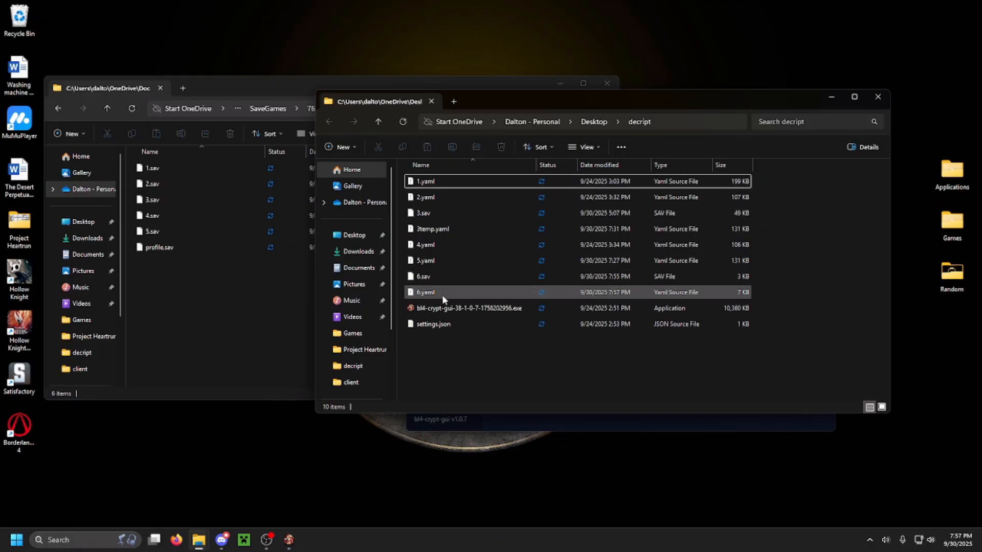
{"action": "double_click", "coordinate": [424, 292]}
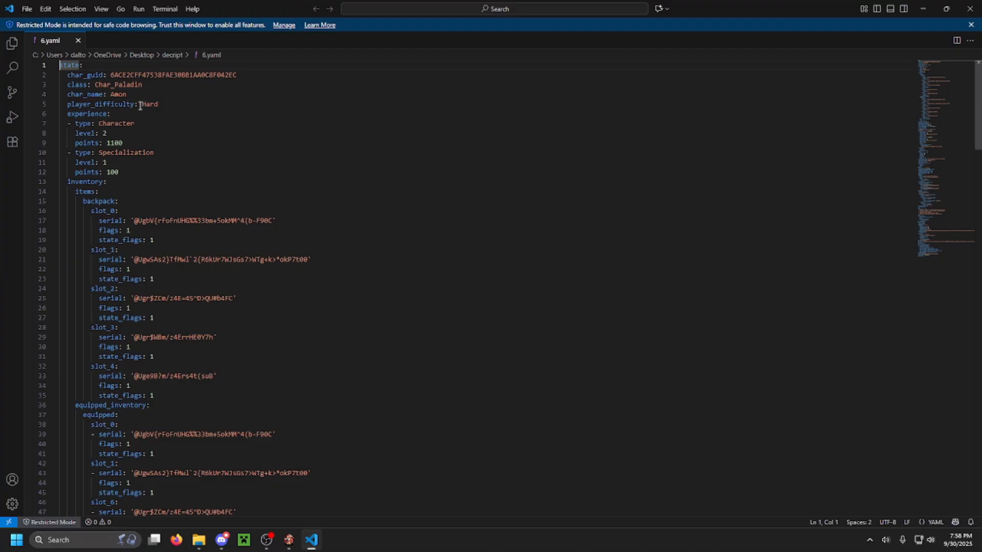
Set the Character level to 49 and replace its experience points with 3430226
{"action": "left_click", "coordinate": [108, 133]}
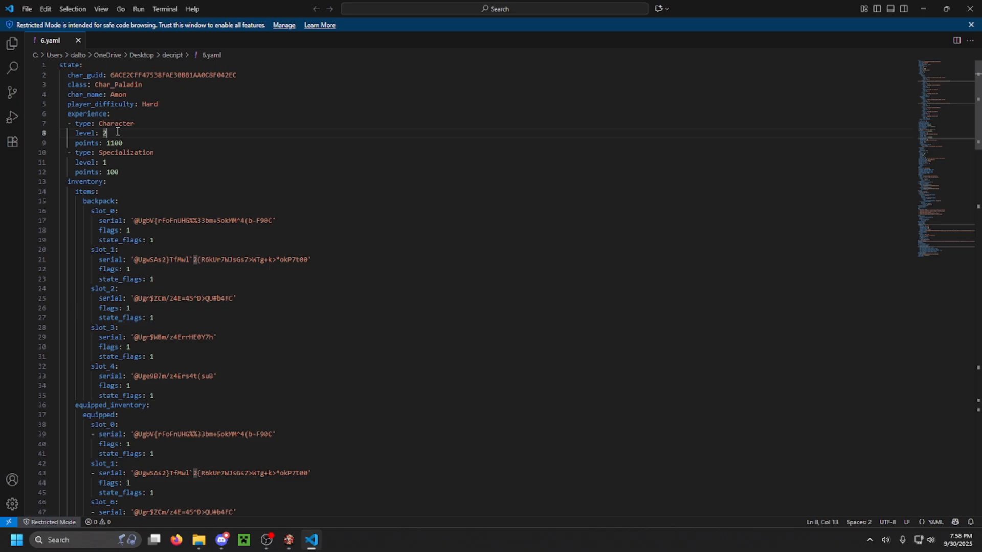
{"action": "type", "text": "49"}
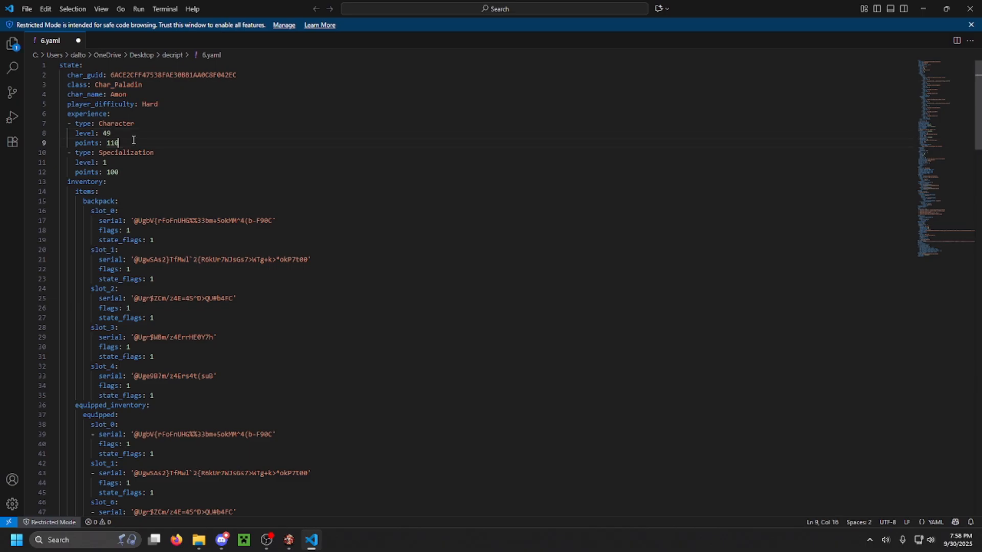
{"action": "key", "text": "Backspace"}
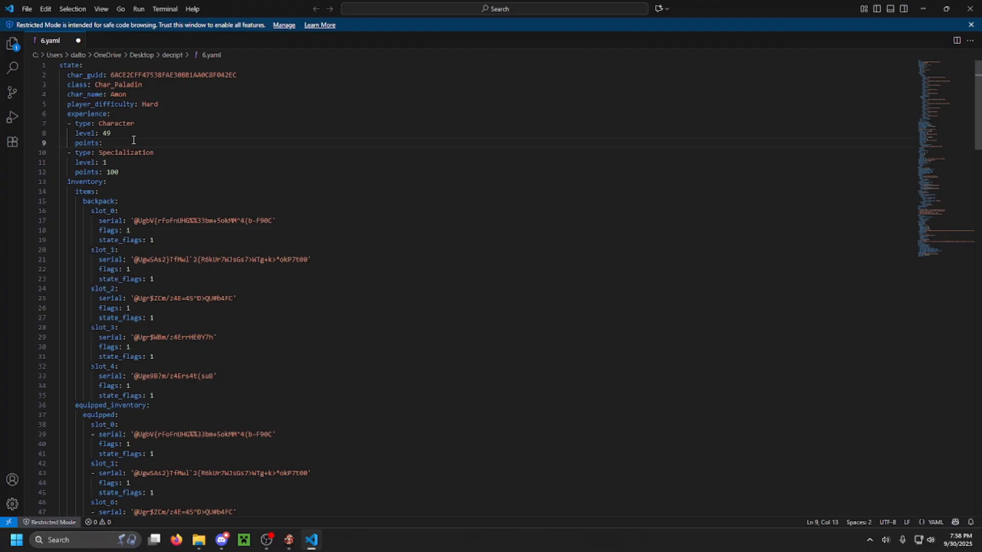
{"action": "type", "text": "3"}
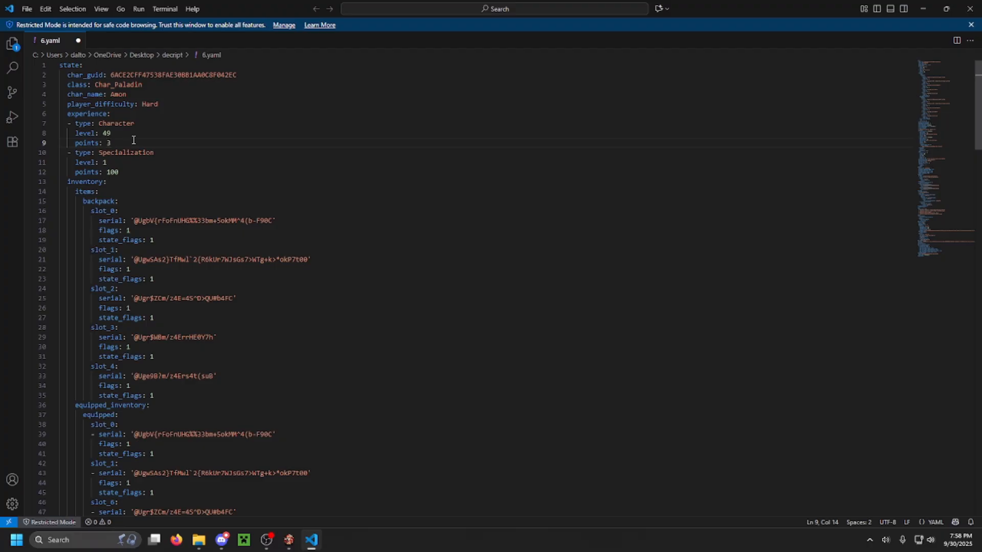
{"action": "type", "text": "430"}
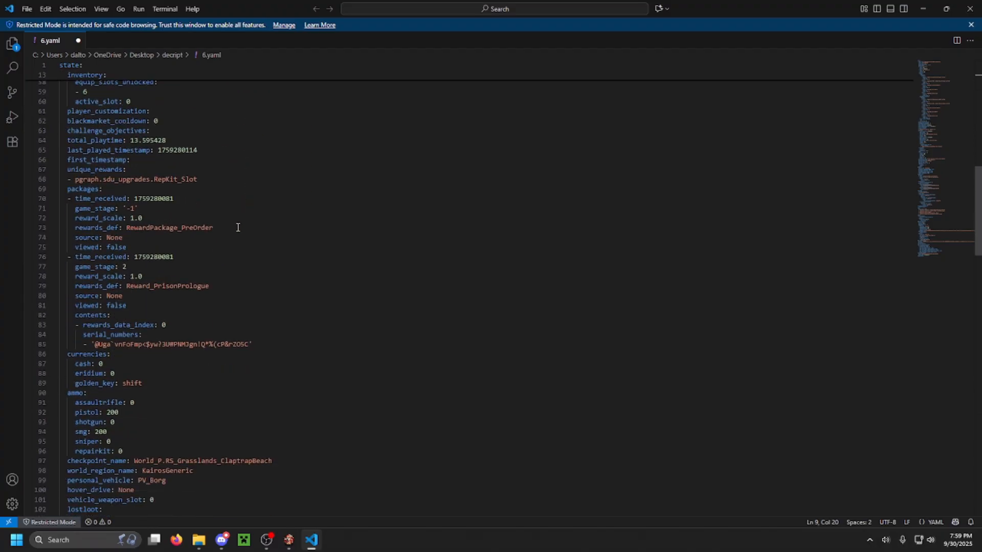
Set characterprogresspoints under progression > point_pools to 48
{"action": "scroll", "scroll_direction": "down", "scroll_amount": 3}
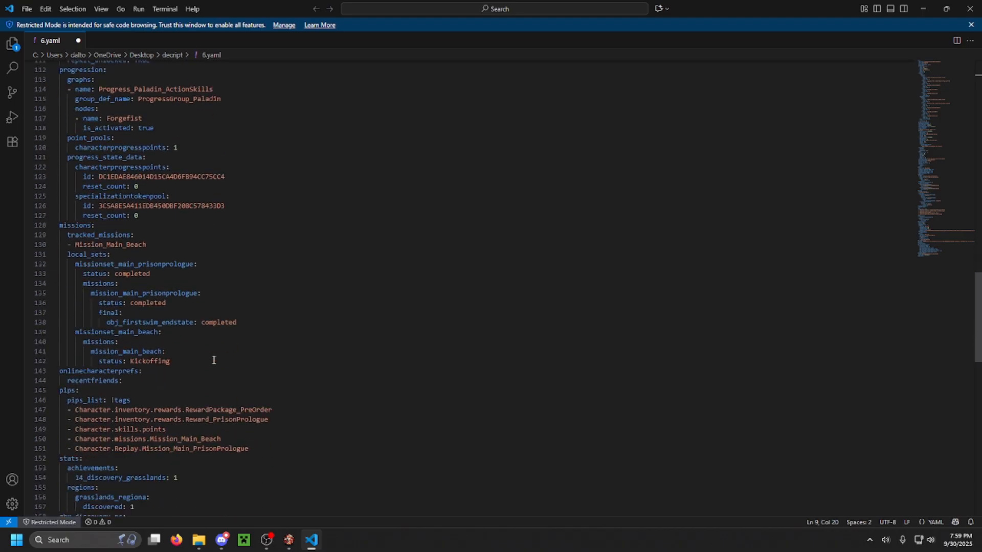
{"action": "scroll", "scroll_direction": "down", "scroll_amount": 3}
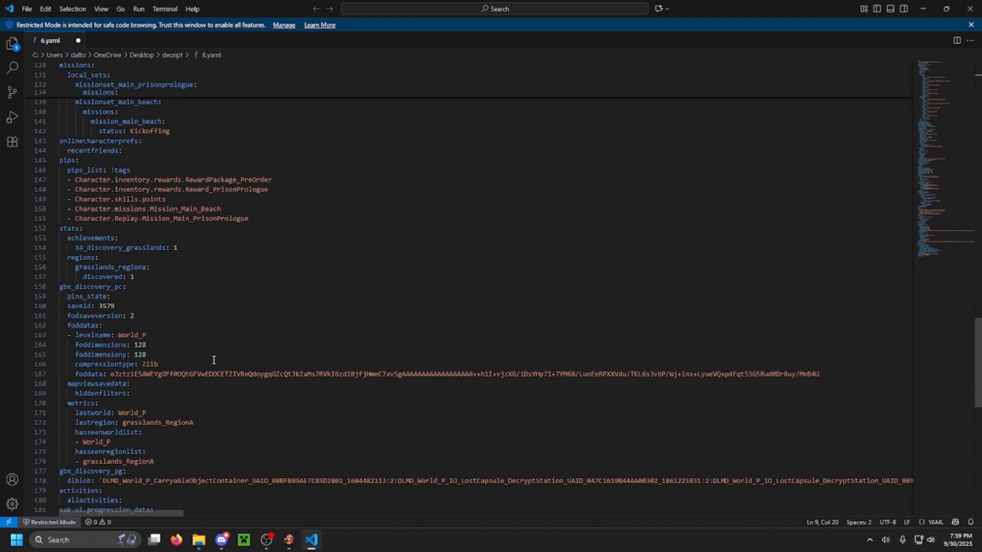
{"action": "scroll", "scroll_direction": "down", "scroll_amount": 3}
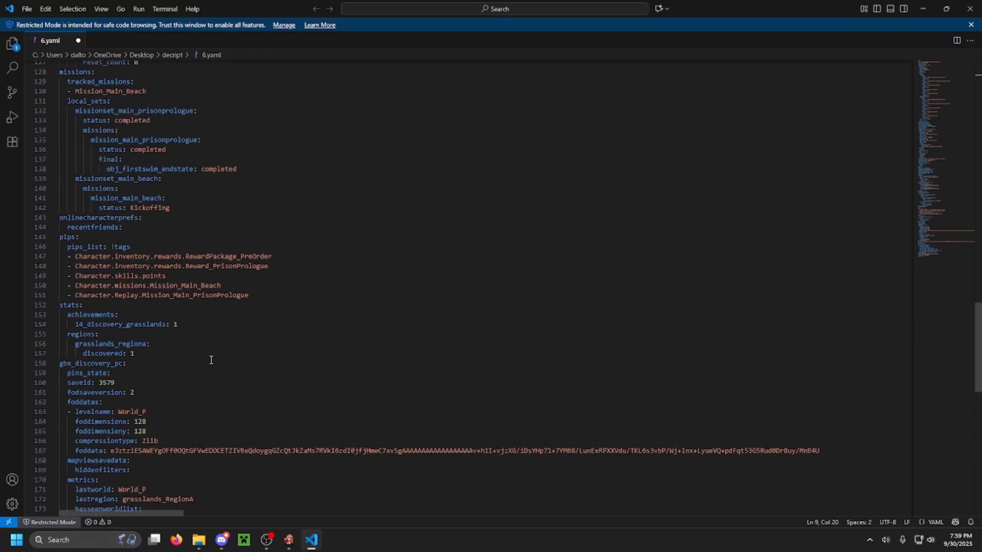
{"action": "scroll", "scroll_direction": "up", "scroll_amount": 3}
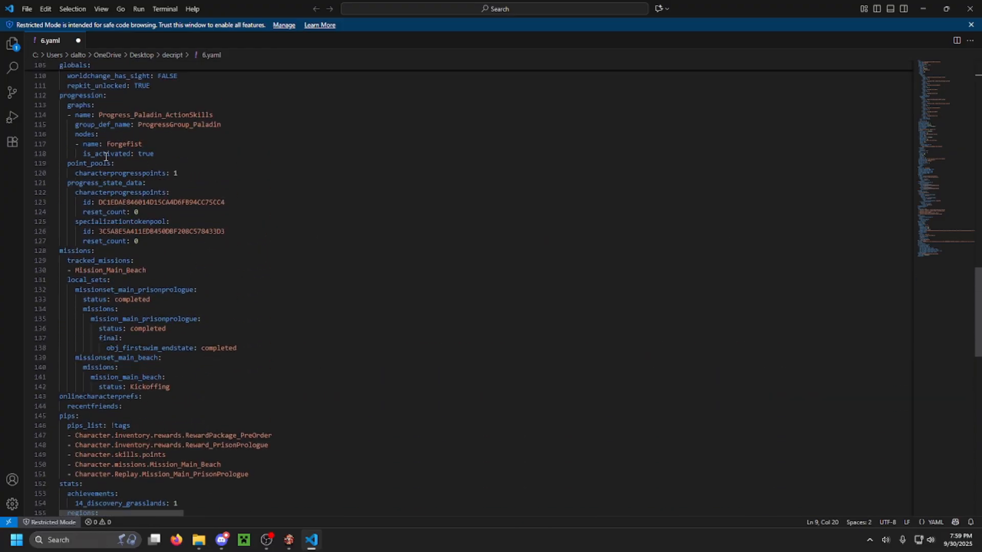
{"action": "double_click", "coordinate": [87, 163]}
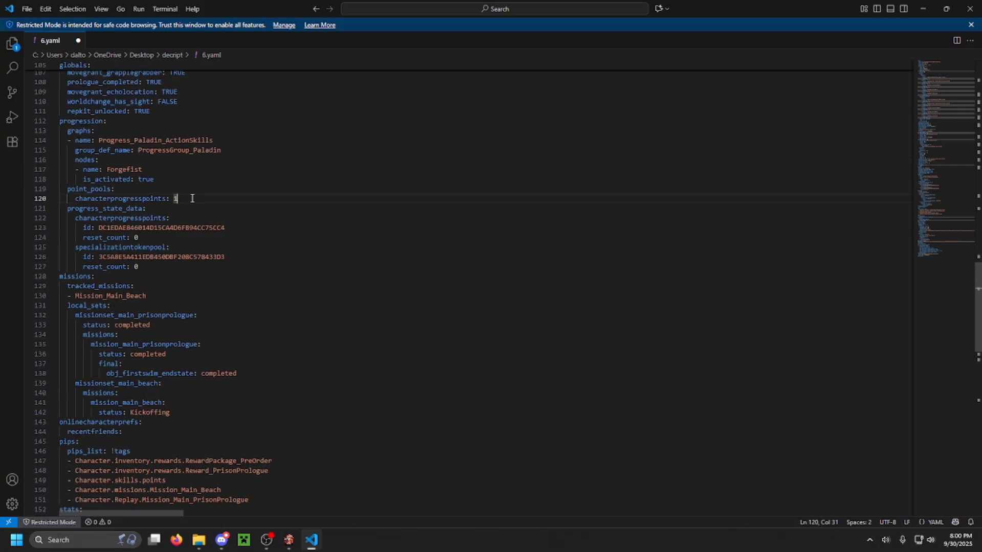
{"action": "key", "text": "Backspace"}
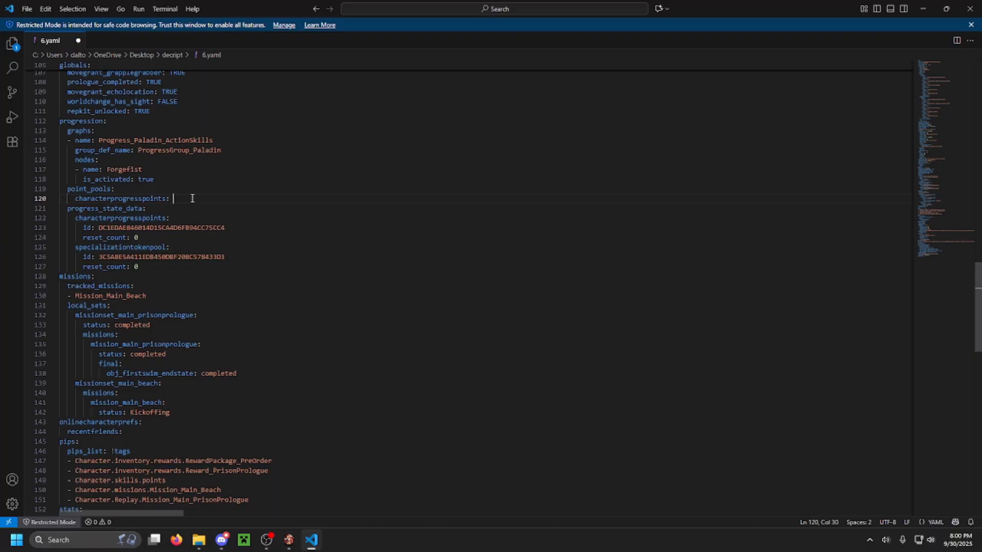
{"action": "type", "text": "48"}
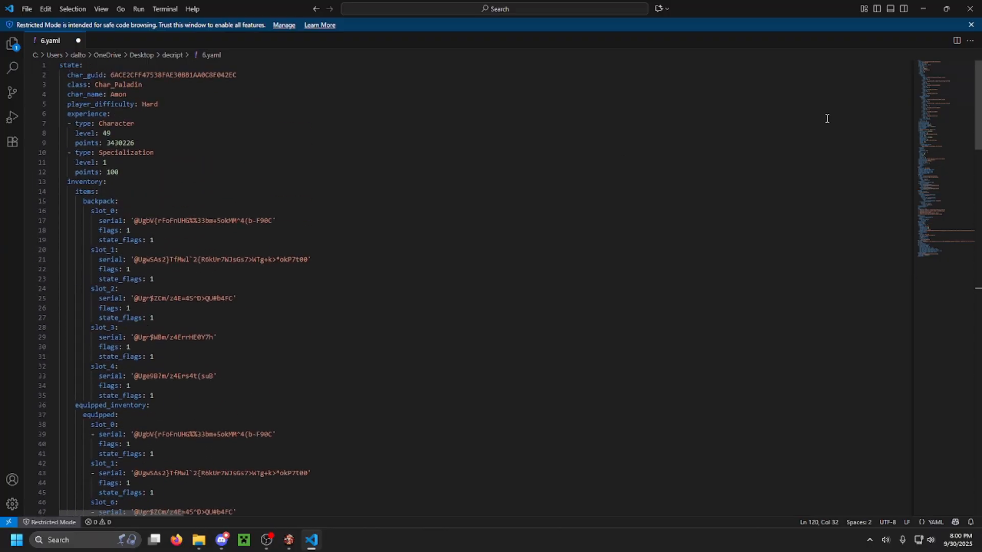
Double-check the level and progress point edits, save 6.yaml and close VS Code
{"action": "left_click_drag", "start_coordinate": [81, 123], "coordinate": [106, 133]}
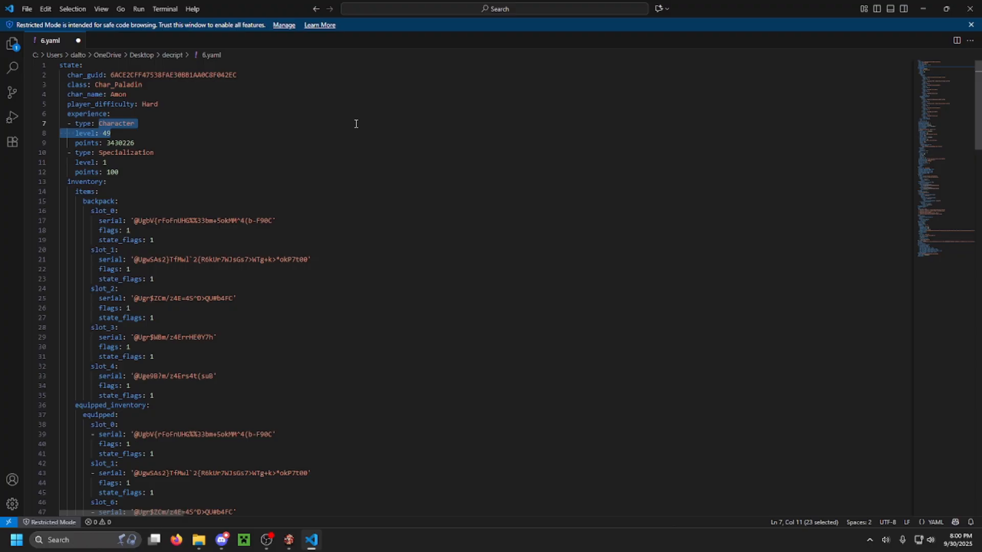
{"action": "scroll", "scroll_direction": "down", "scroll_amount": 3}
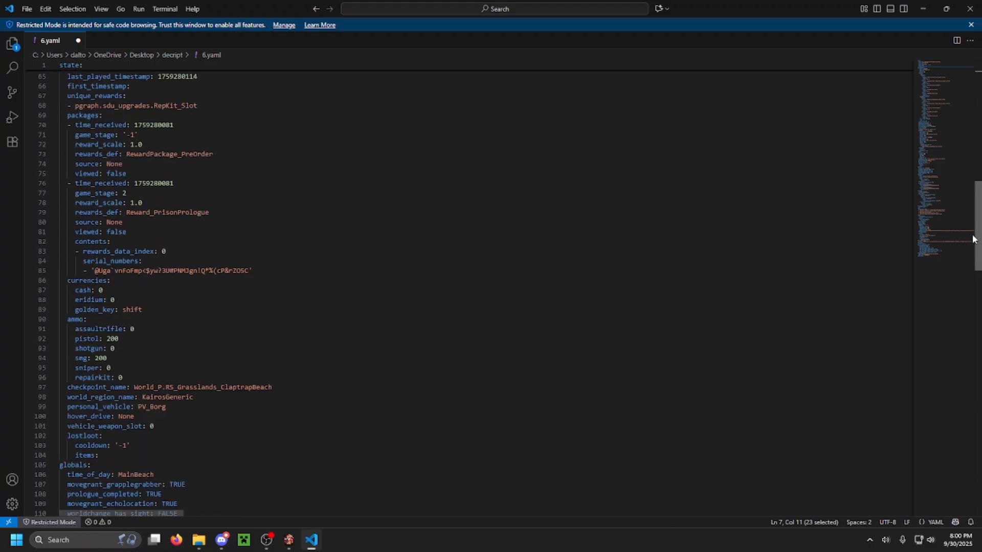
{"action": "scroll", "scroll_direction": "down", "scroll_amount": 3}
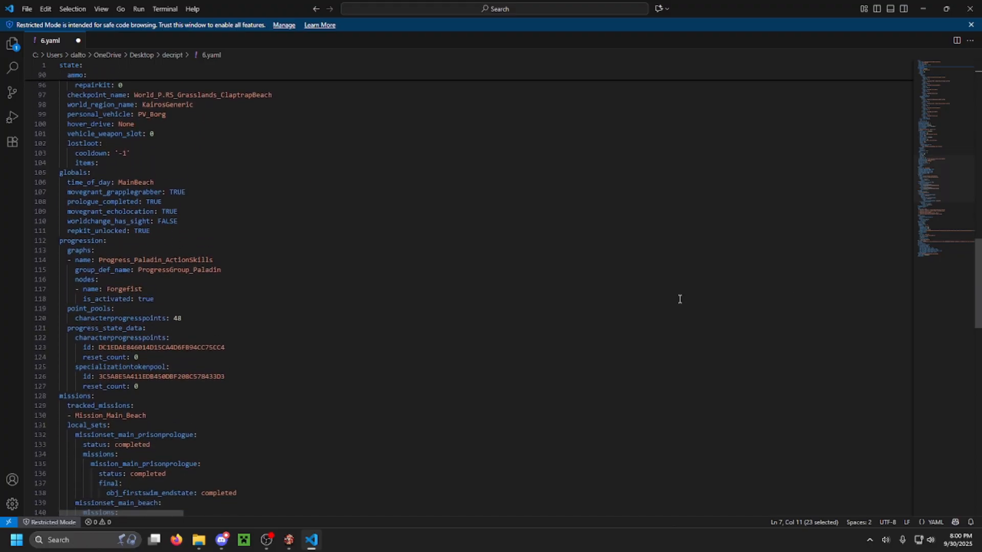
{"action": "double_click", "coordinate": [177, 318]}
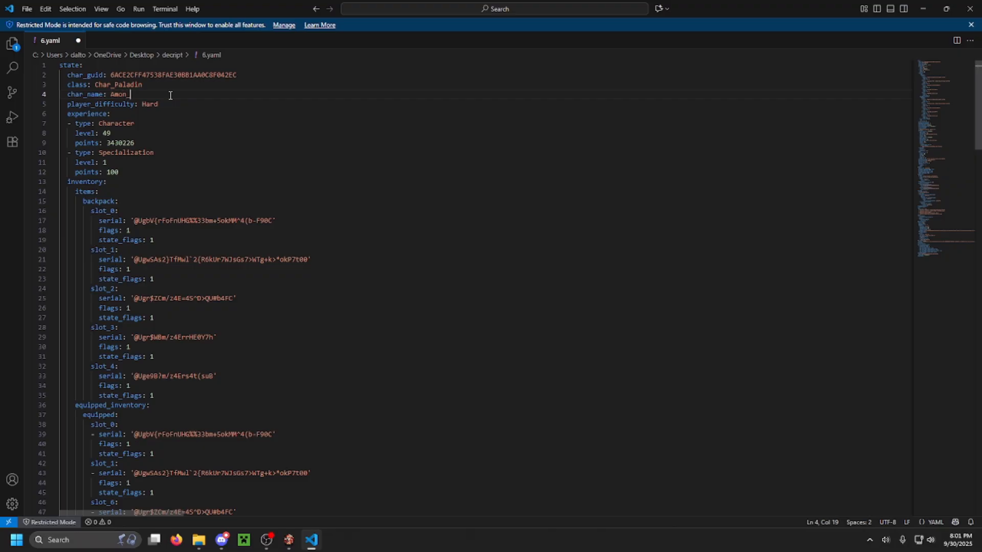
{"action": "type", "text": "DEL"}
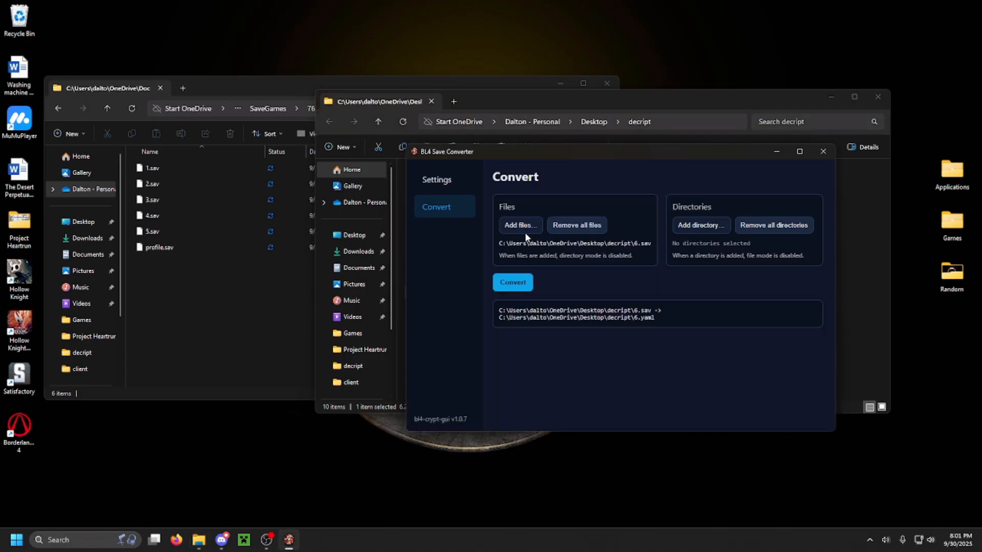
Convert the edited 6.yaml back into 6.sav, then close the converter
{"action": "left_click", "coordinate": [519, 225]}
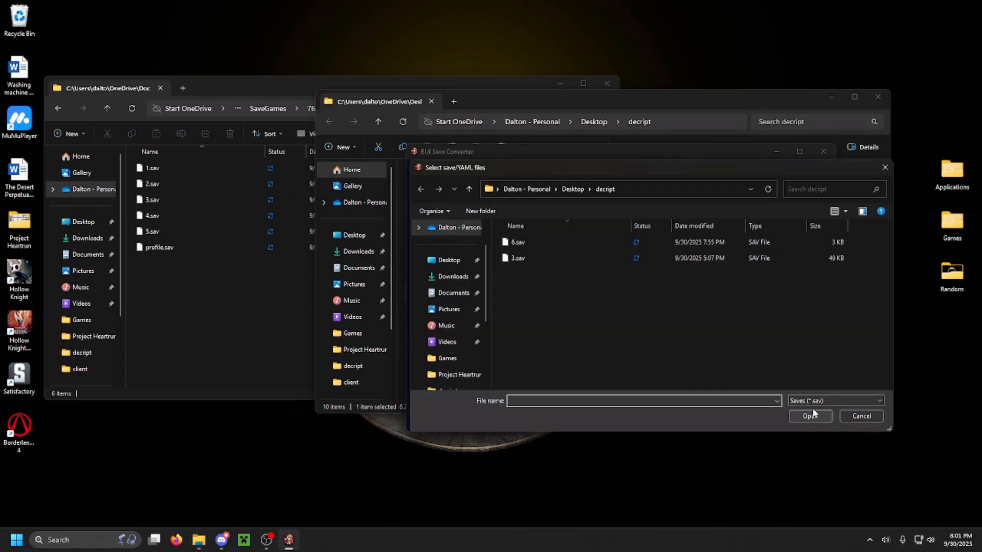
{"action": "left_click", "coordinate": [834, 401]}
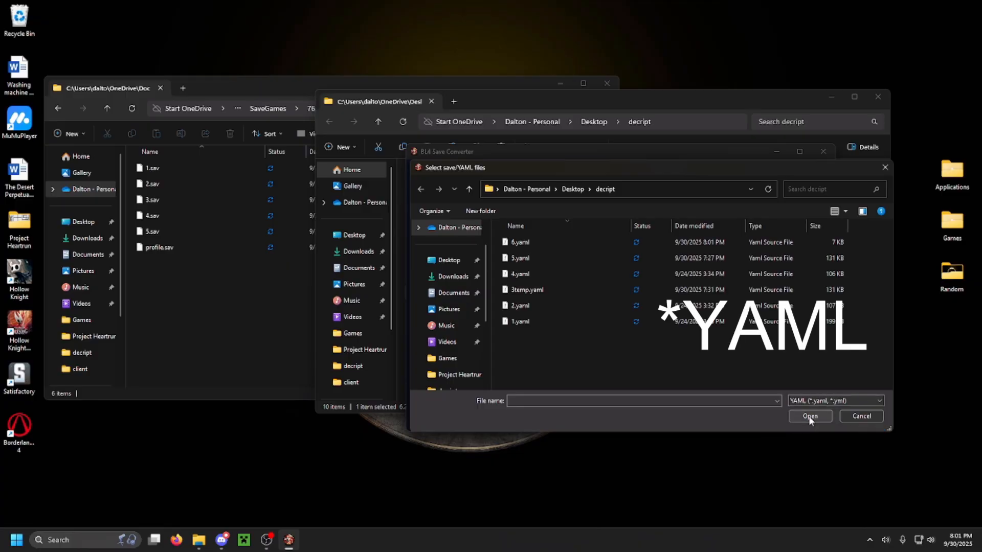
{"action": "left_click", "coordinate": [520, 243]}
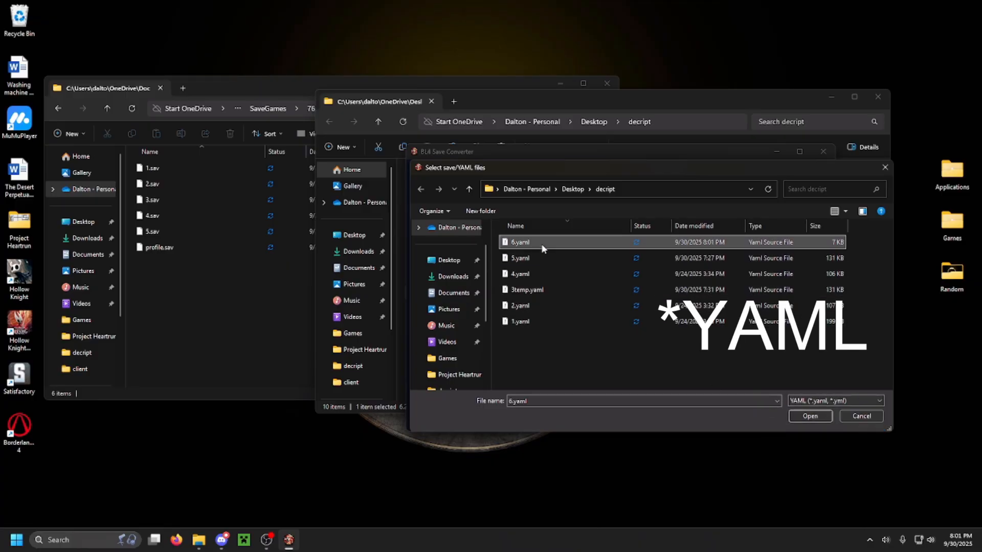
{"action": "left_click", "coordinate": [808, 416]}
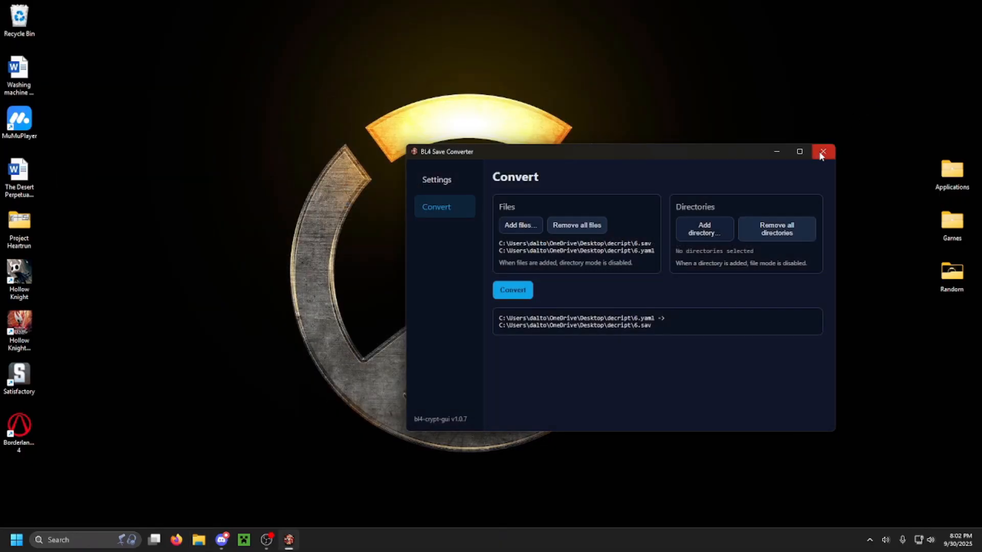
{"action": "left_click", "coordinate": [822, 151]}
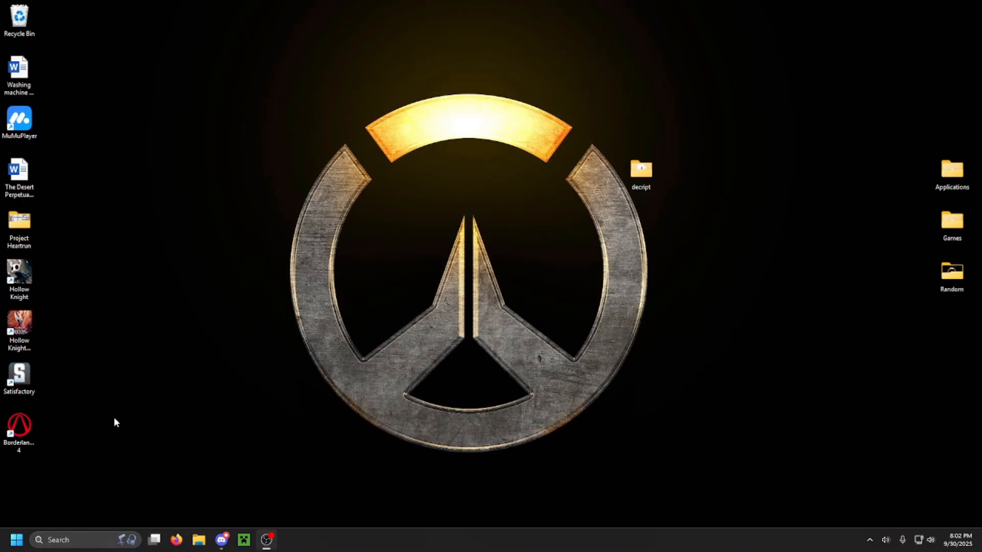
Relaunch Borderlands 4, continue the edited save and check the Skills tab shows level 49 with 48 points
{"action": "left_click", "coordinate": [19, 428]}
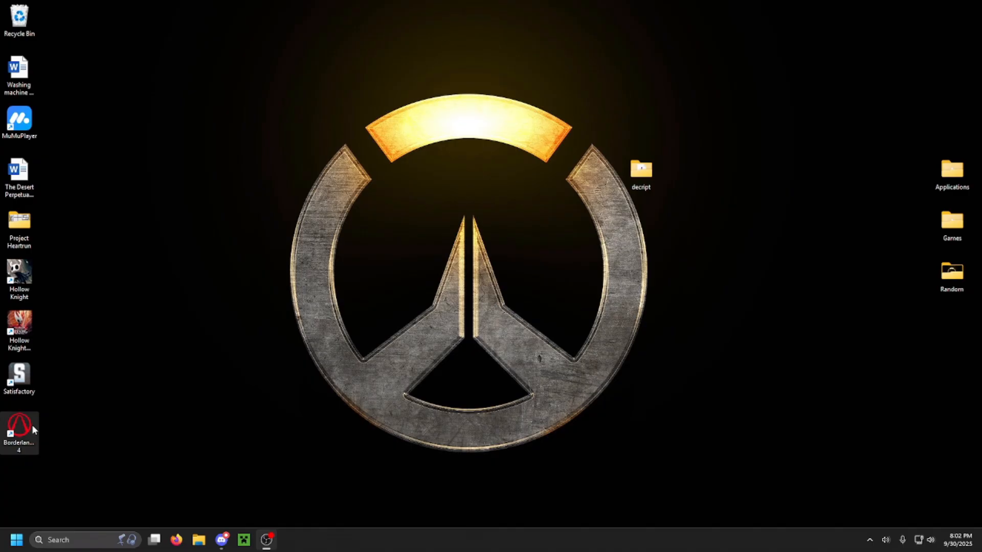
{"action": "double_click", "coordinate": [19, 419]}
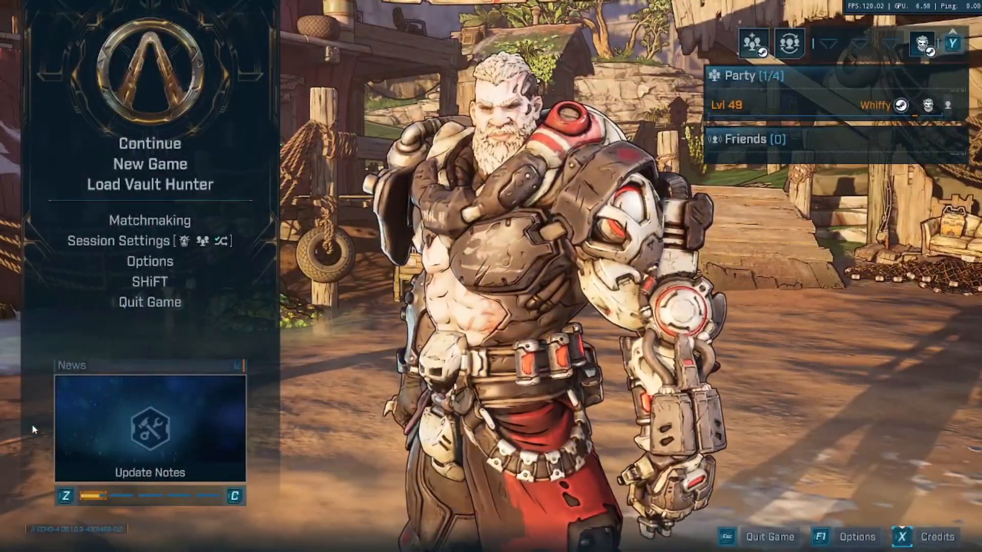
{"action": "left_click", "coordinate": [151, 184]}
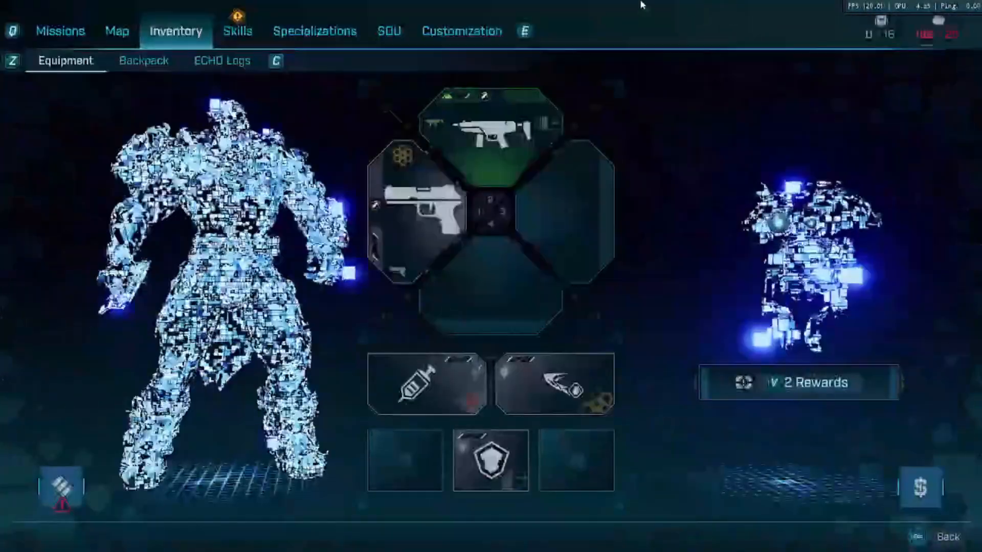
{"action": "left_click", "coordinate": [237, 30]}
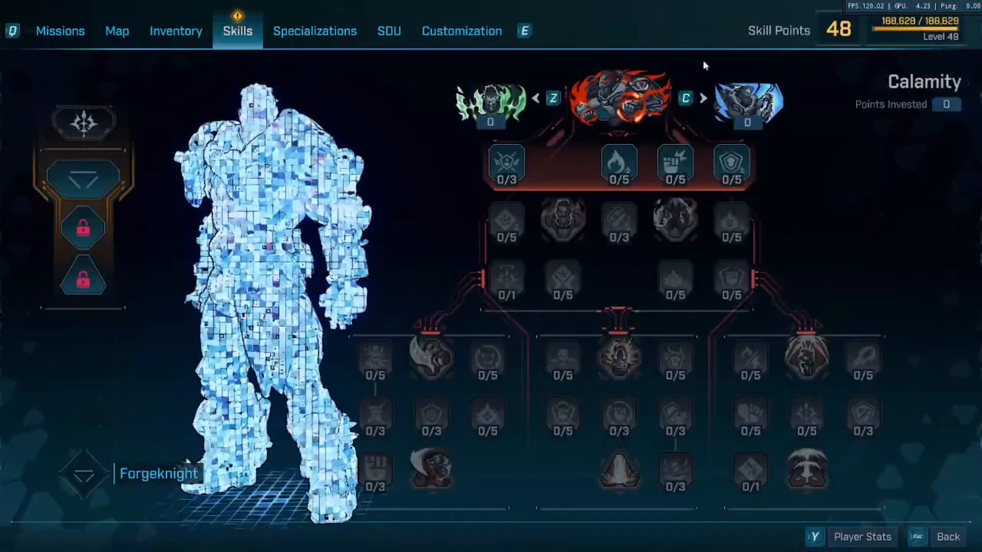